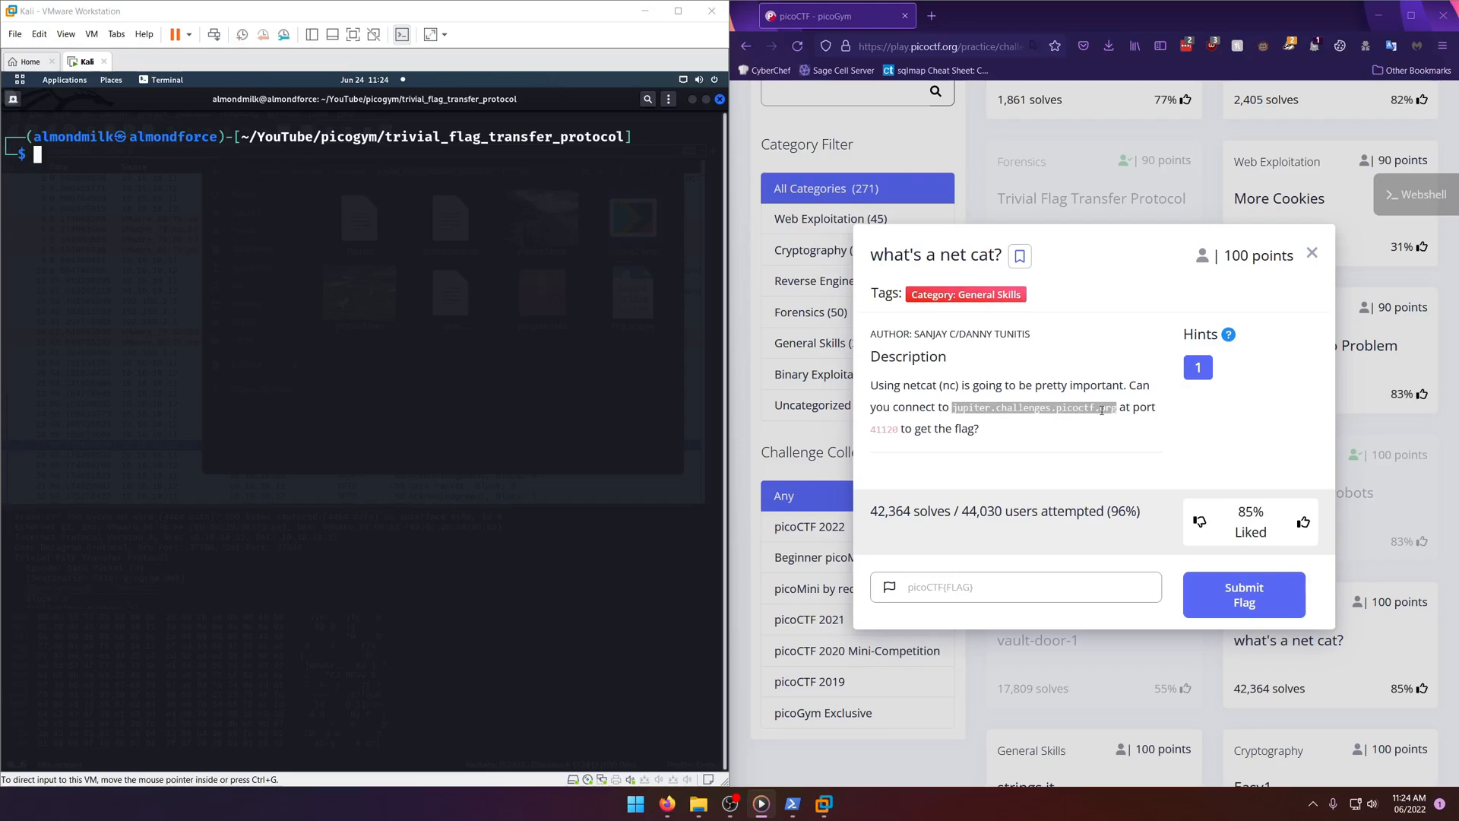
{"action": "mouse_move", "coordinate": [897, 439]}
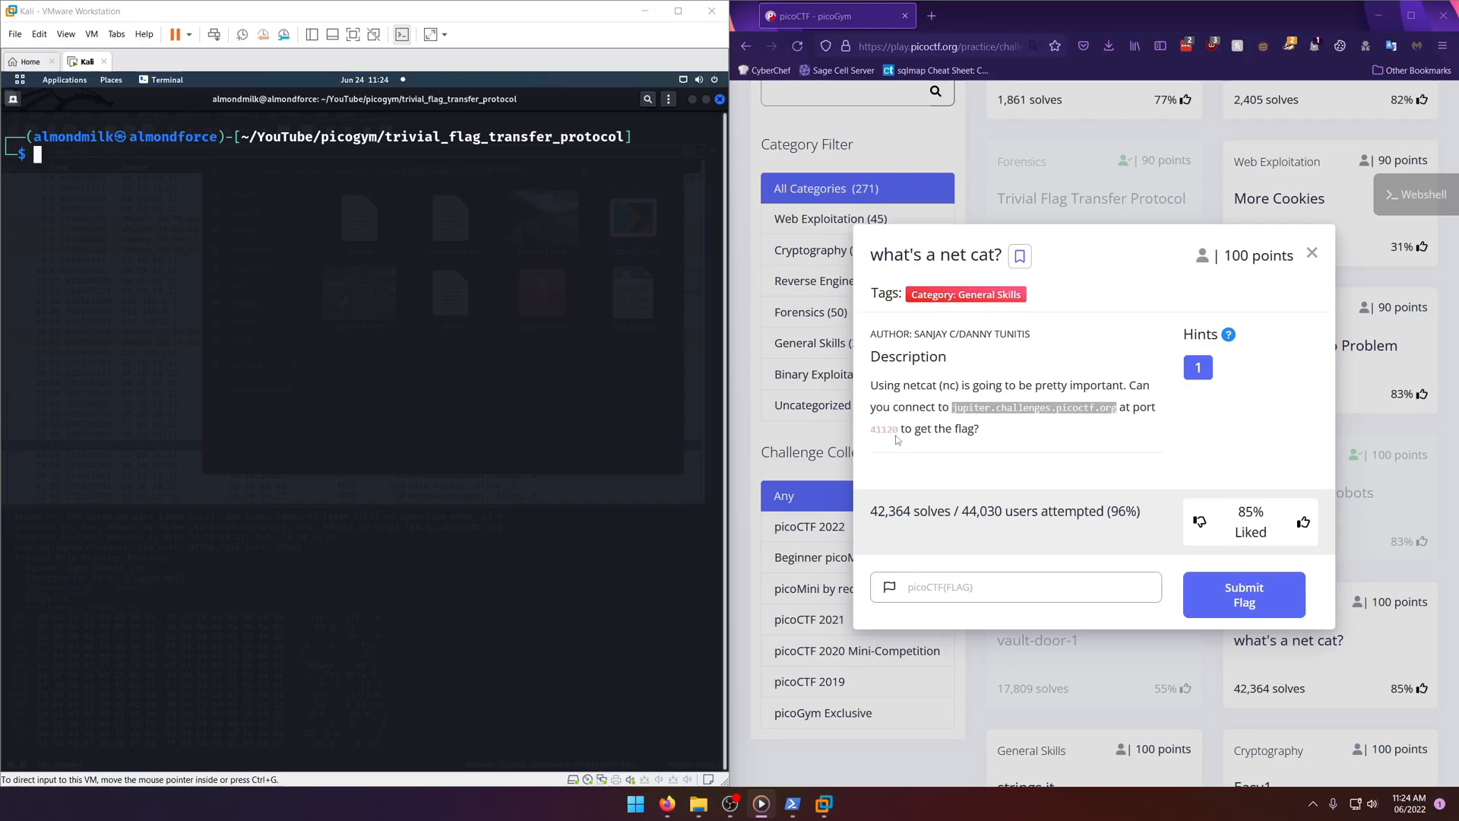
{"action": "mouse_move", "coordinate": [1003, 458]}
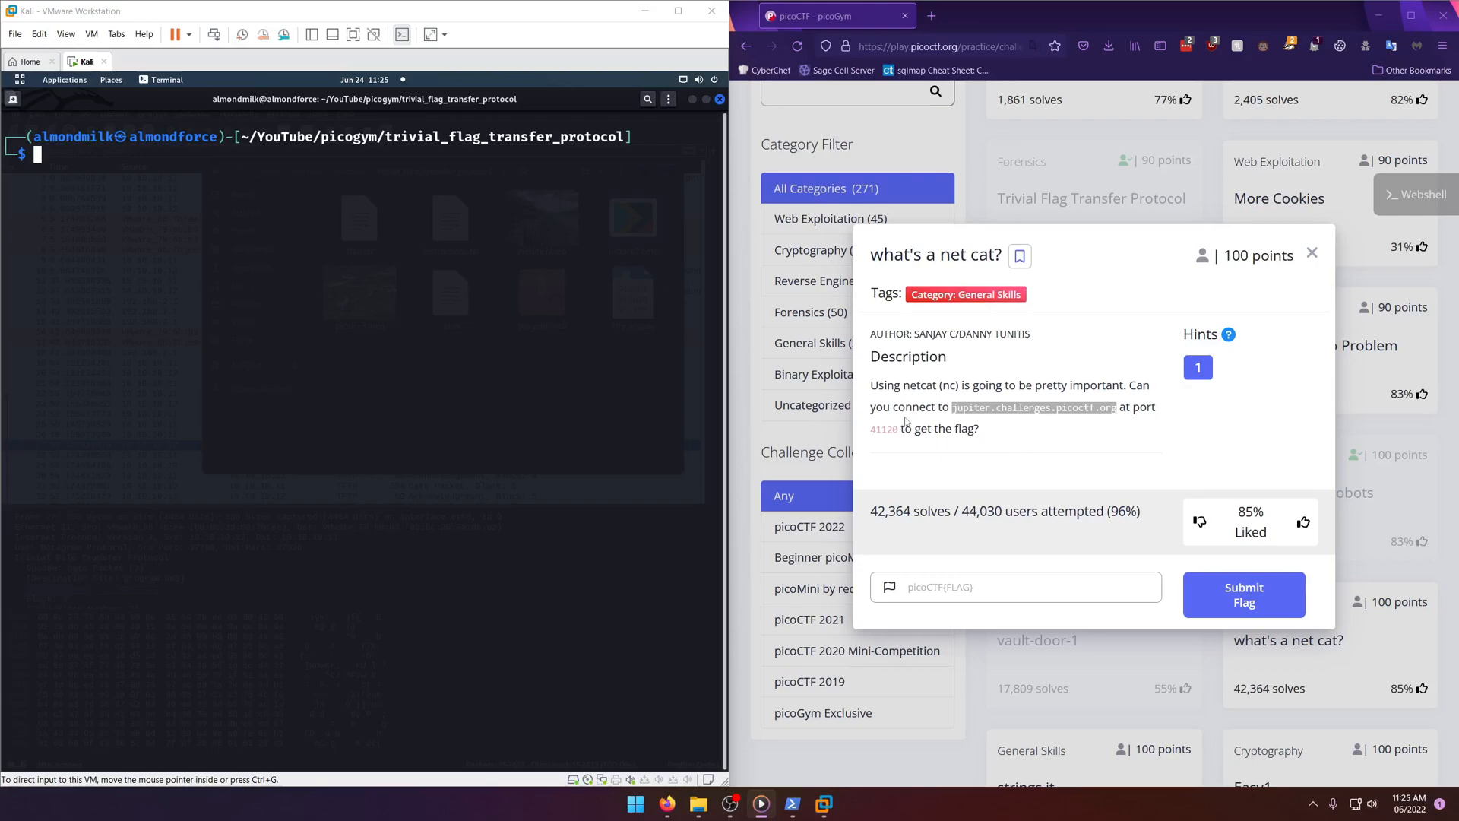
{"action": "mouse_move", "coordinate": [955, 426]}
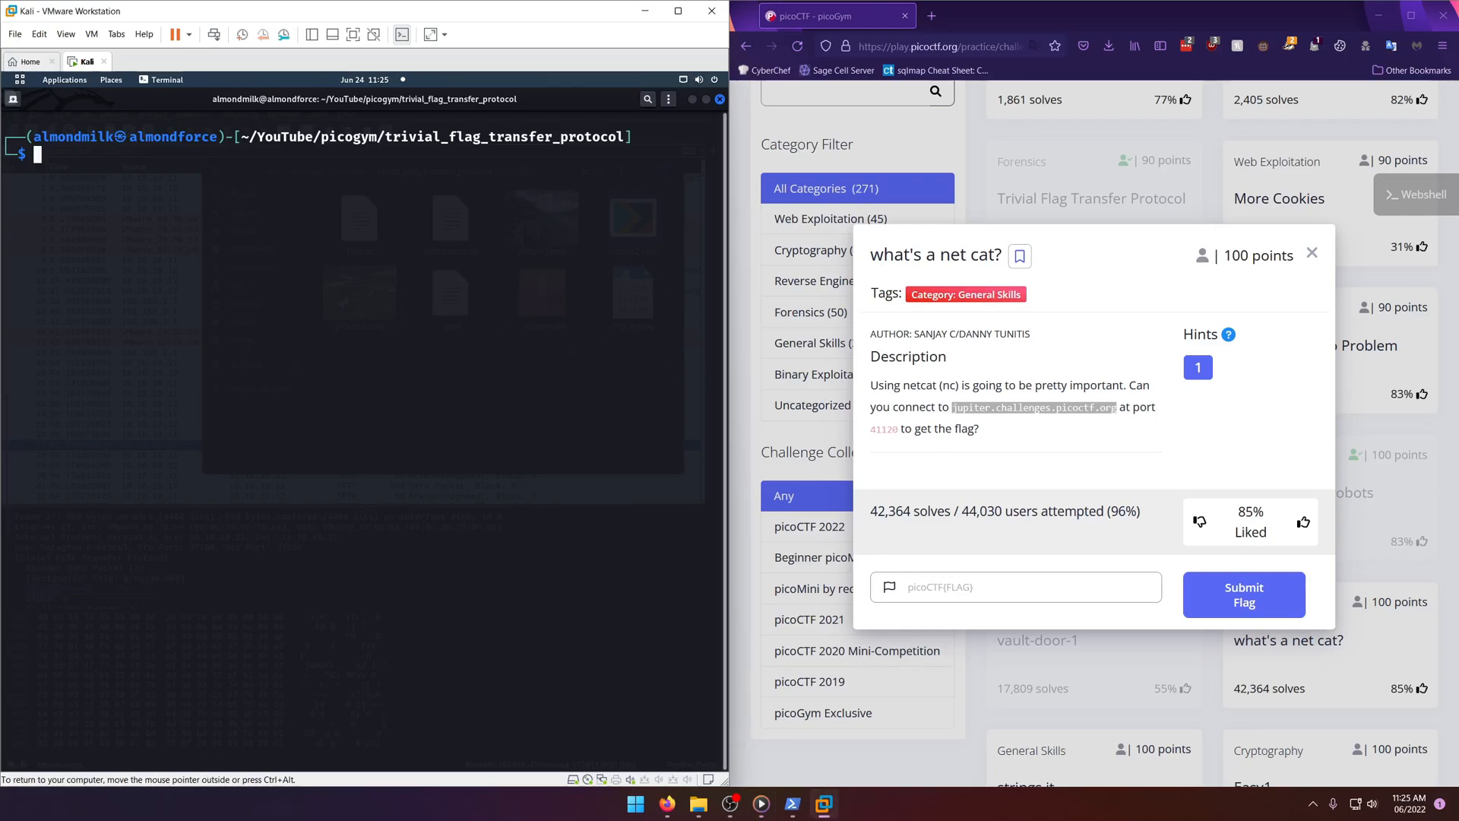
Connect with nc to jupiter.challenges.picoctf.org 41120, copy the printed flag, then end the connection
{"action": "type", "text": "nc jupiter.challenges.picoctf.org 41120"}
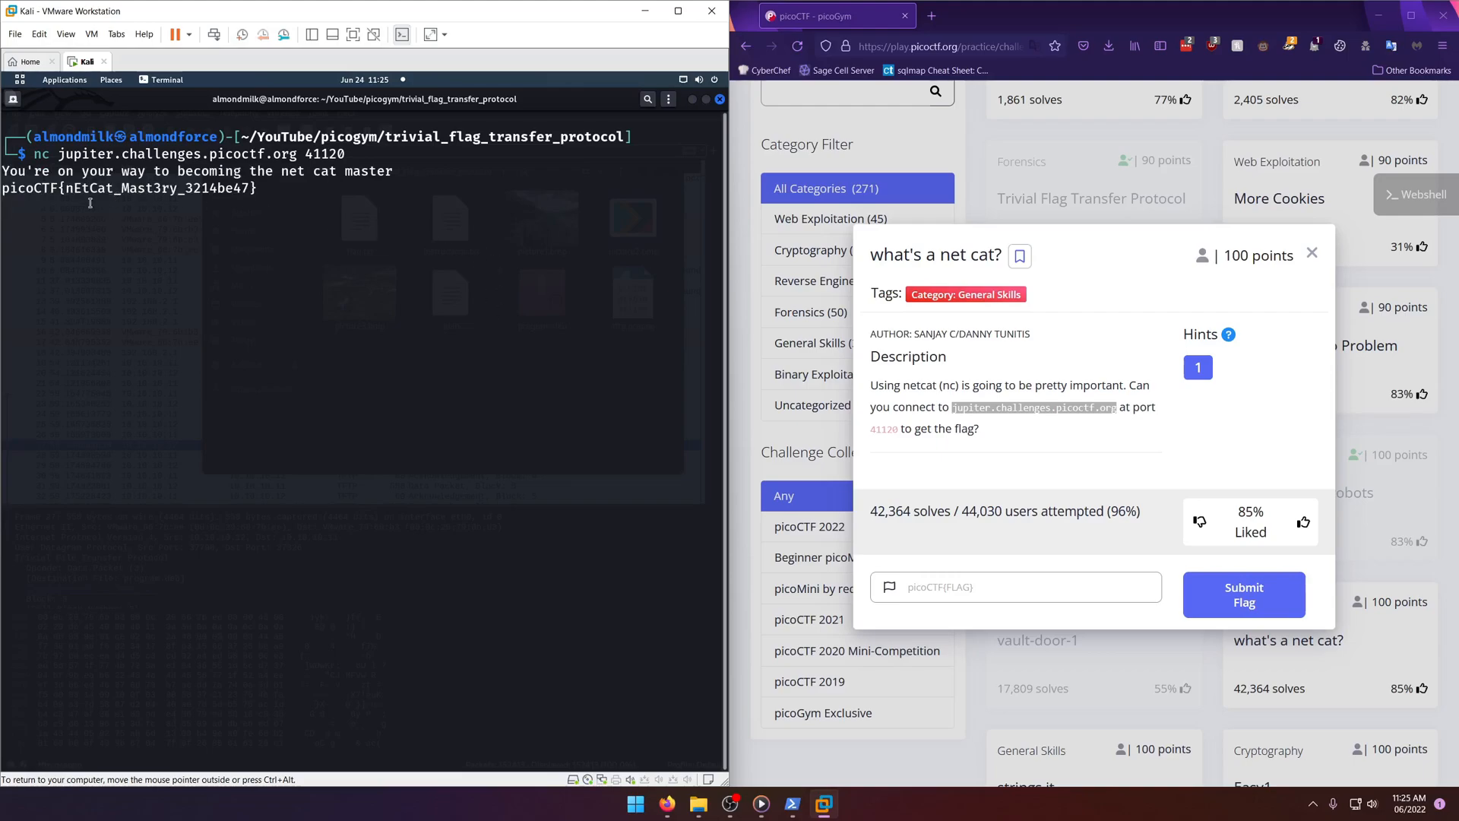
{"action": "left_click_drag", "start_coordinate": [4, 171], "coordinate": [259, 191]}
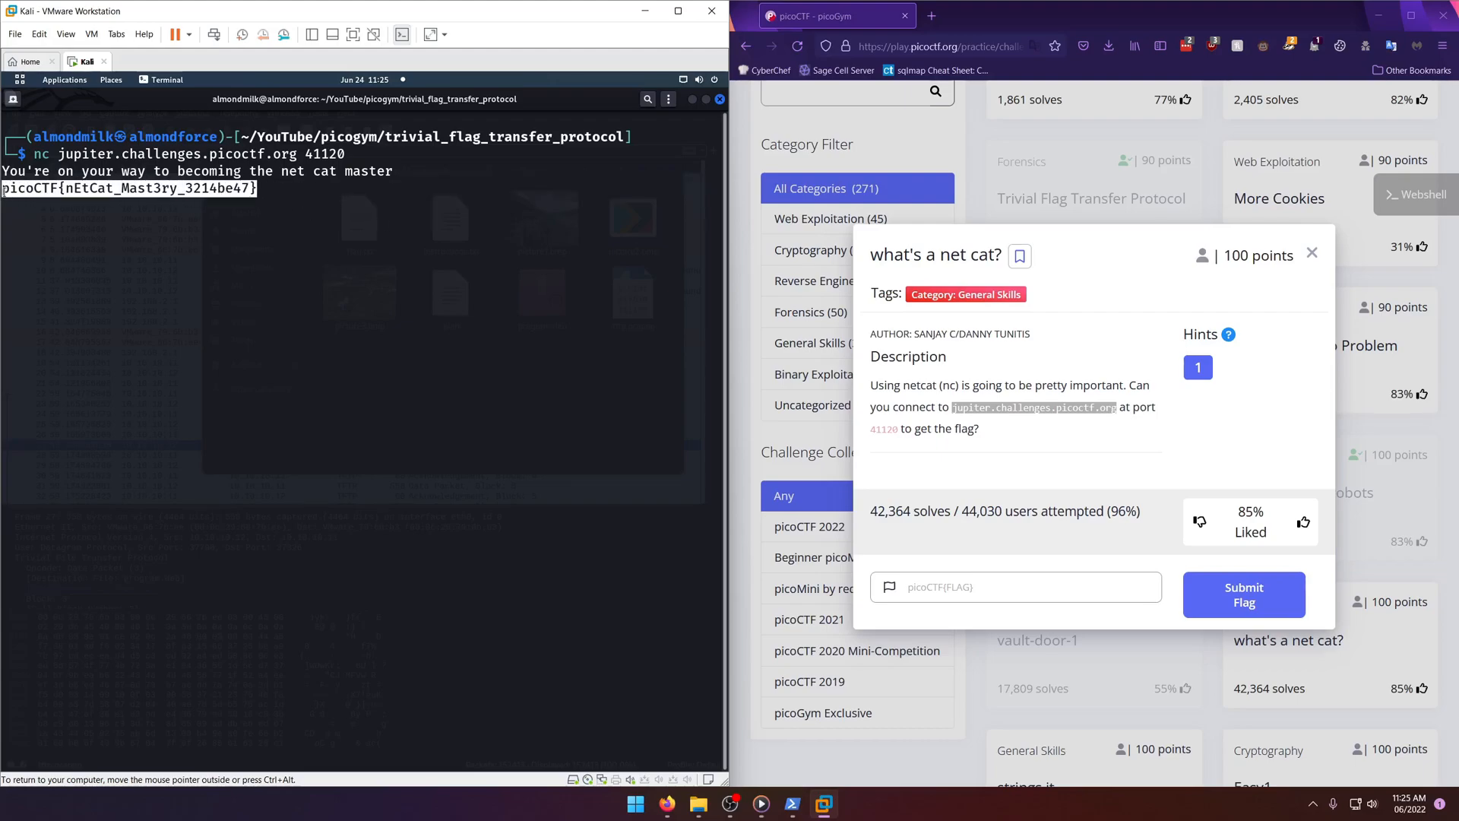
{"action": "mouse_move", "coordinate": [186, 249]}
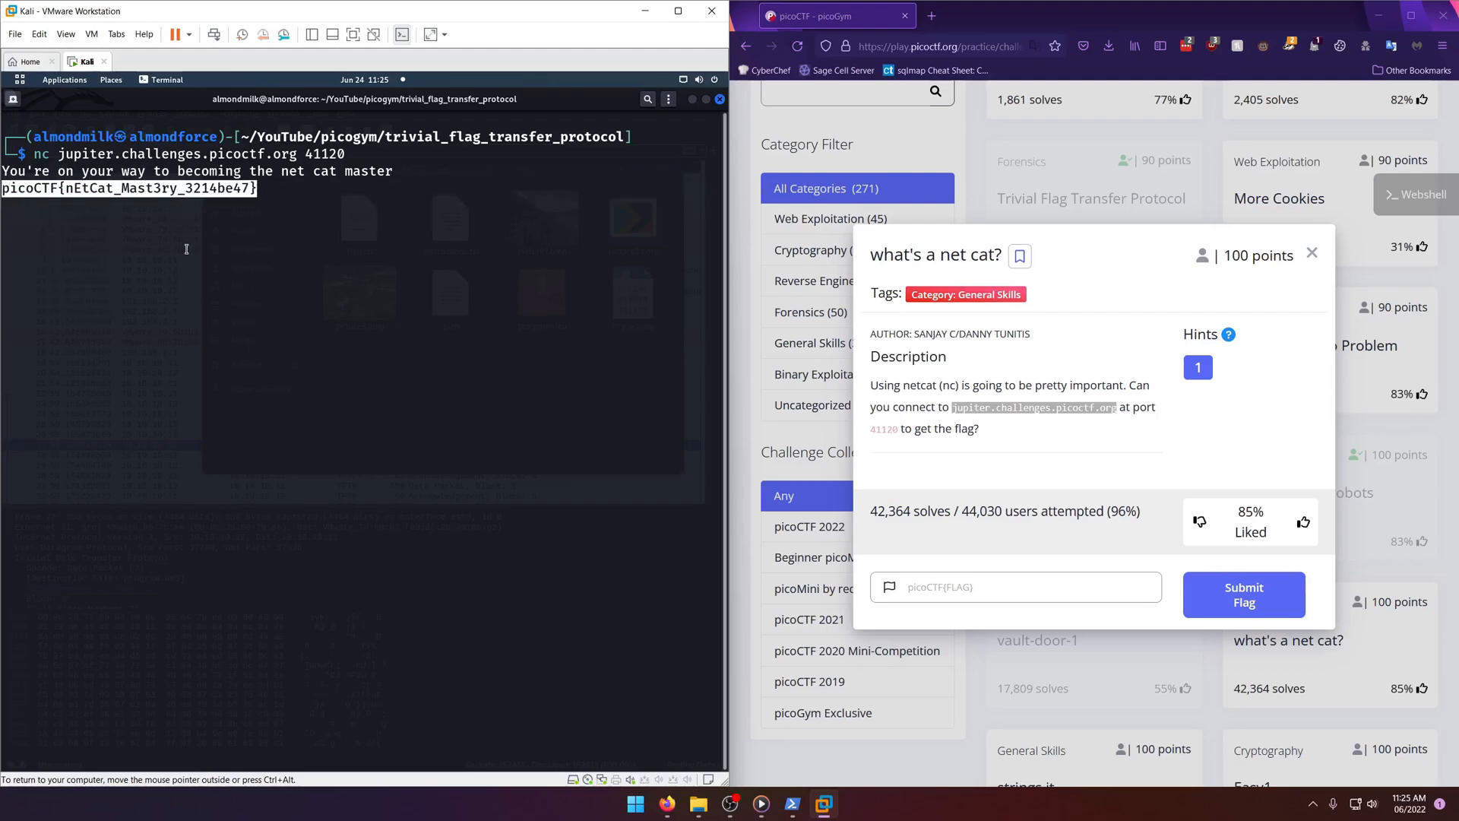
{"action": "type", "text": "ls"}
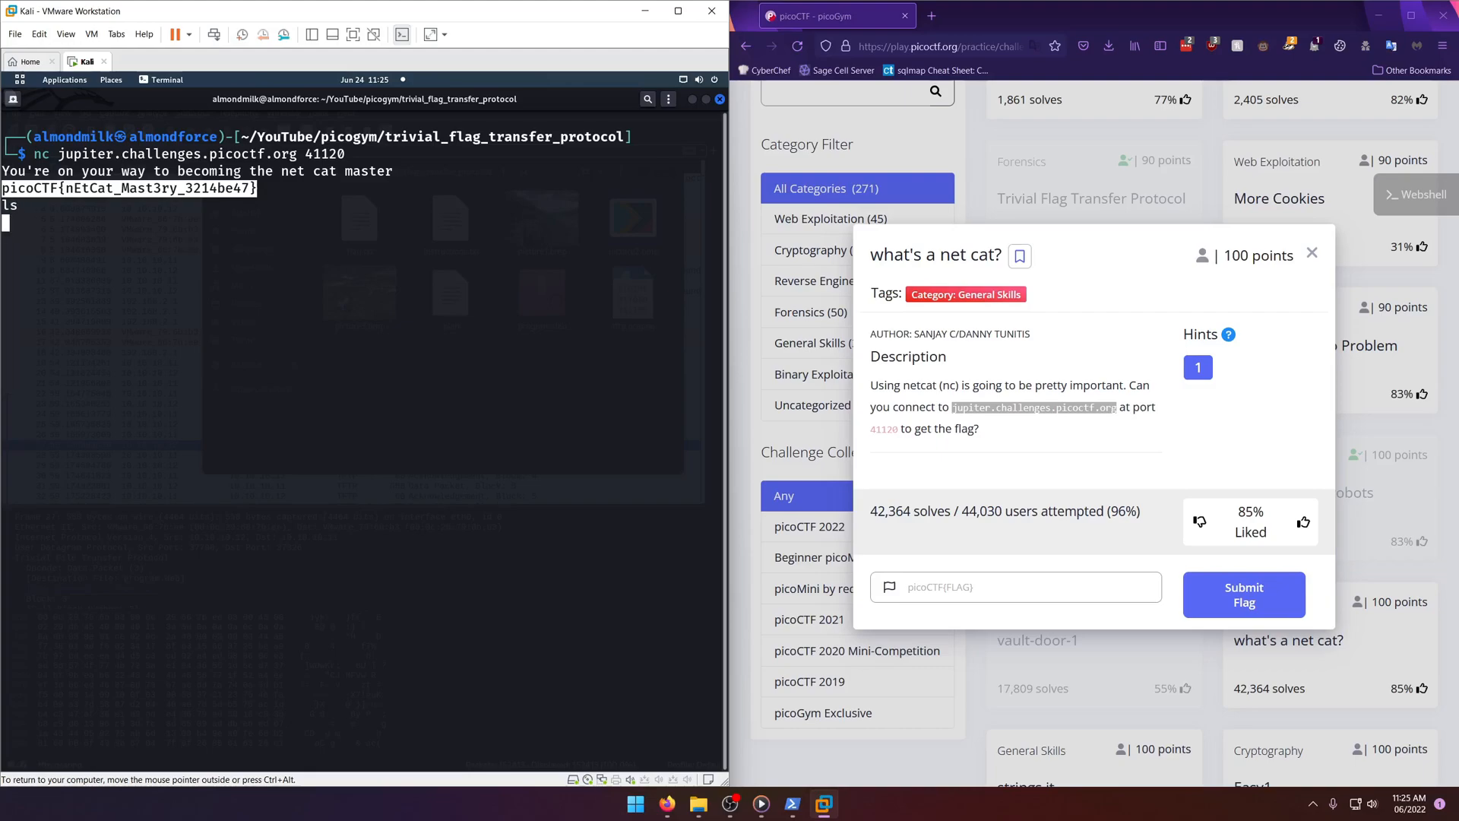
{"action": "key", "text": "Ctrl+c"}
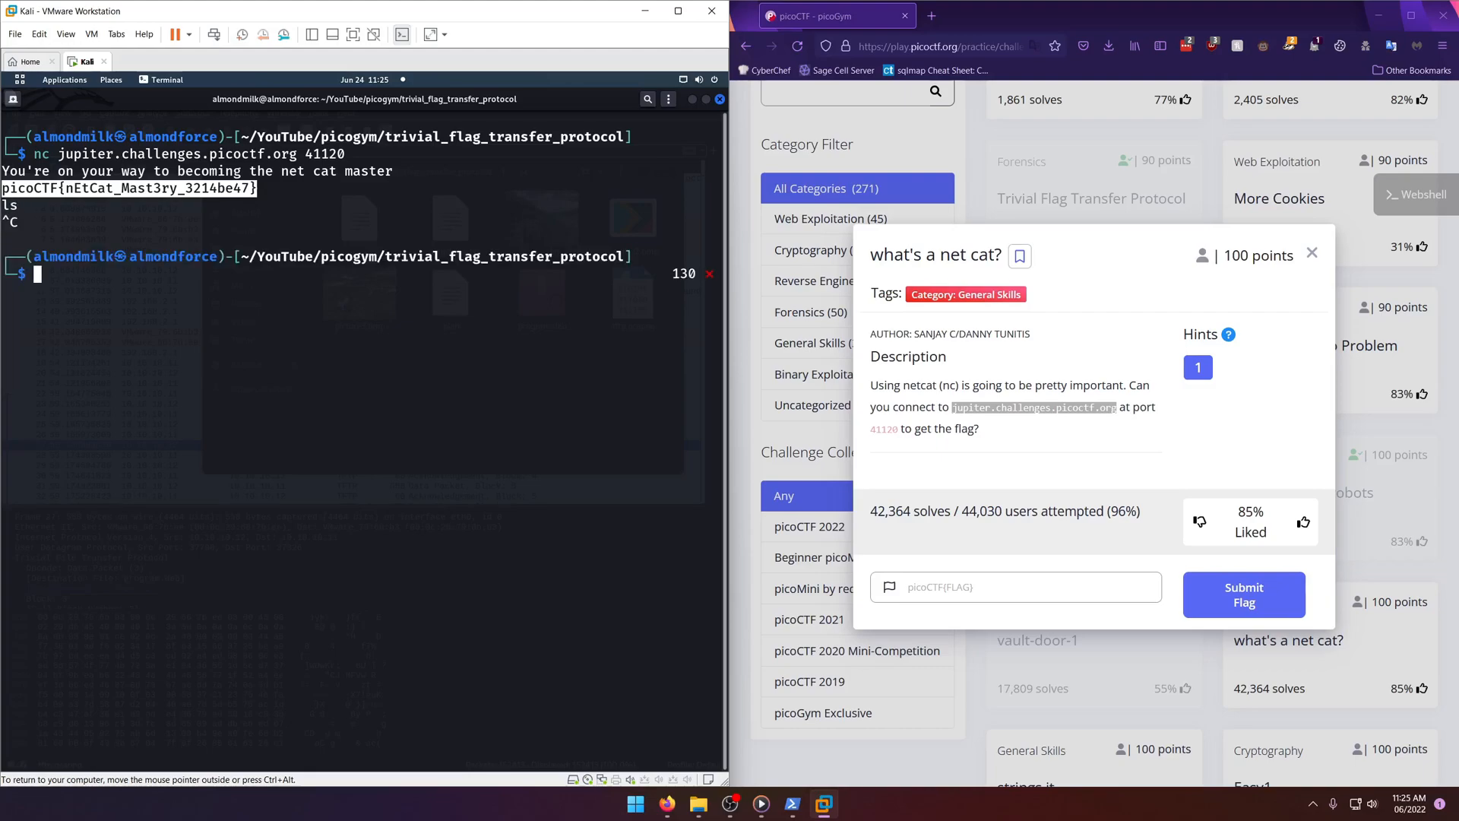
{"action": "left_click", "coordinate": [1014, 587]}
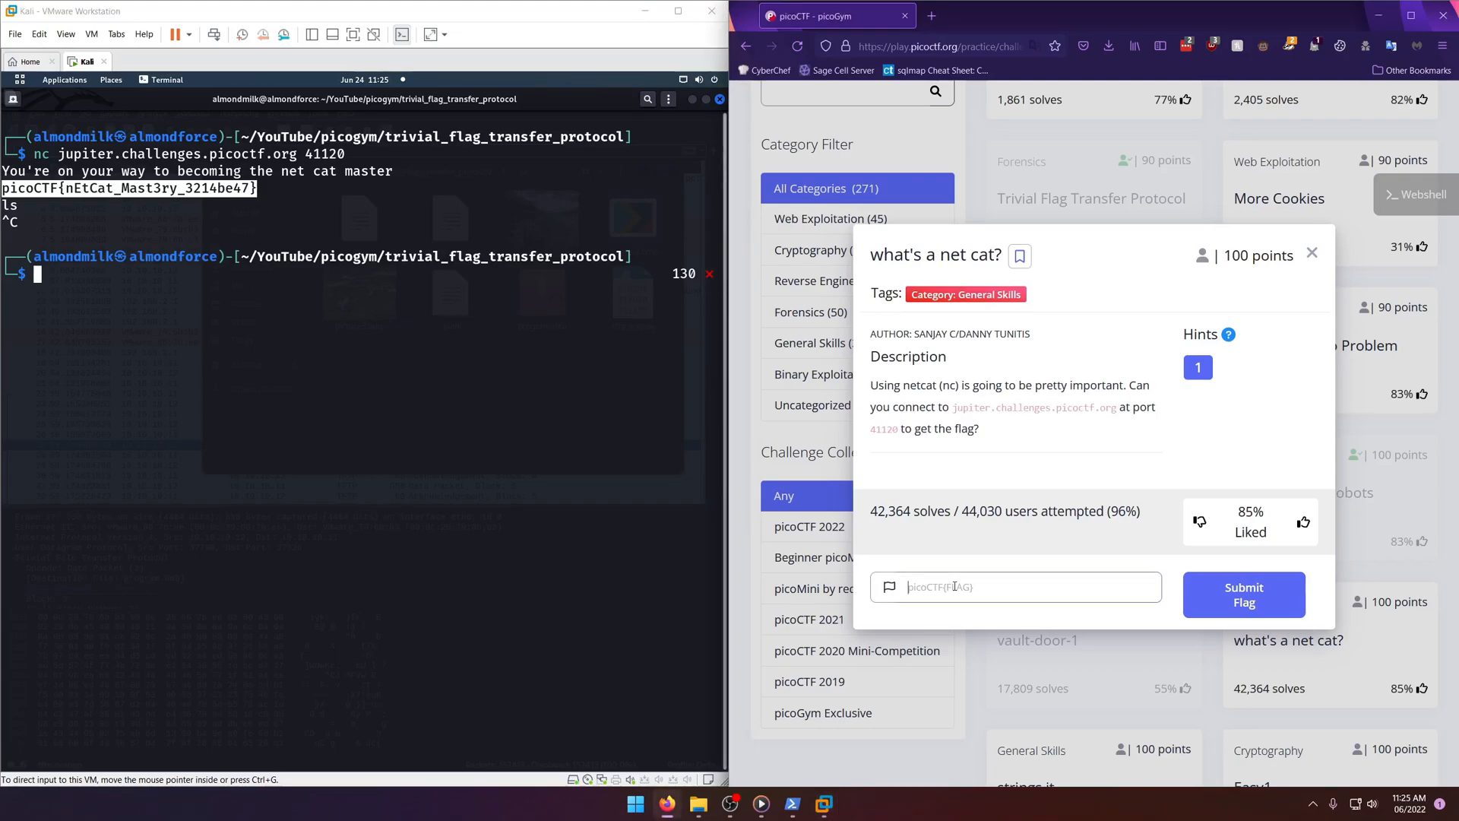
{"action": "type", "text": "picoCTF{nEtCat_Mast3ry_3214be47}"}
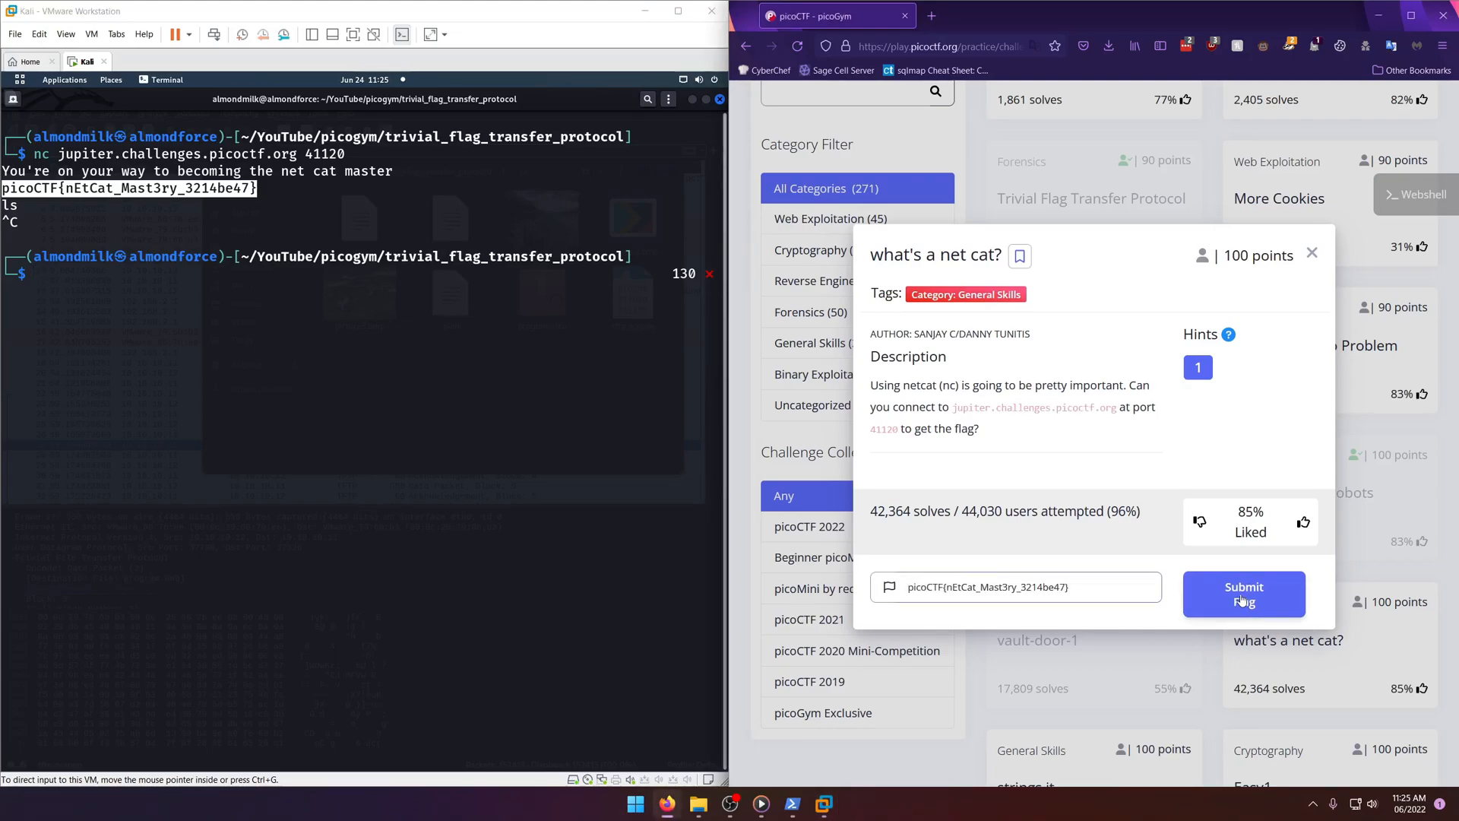
{"action": "left_click", "coordinate": [1244, 595]}
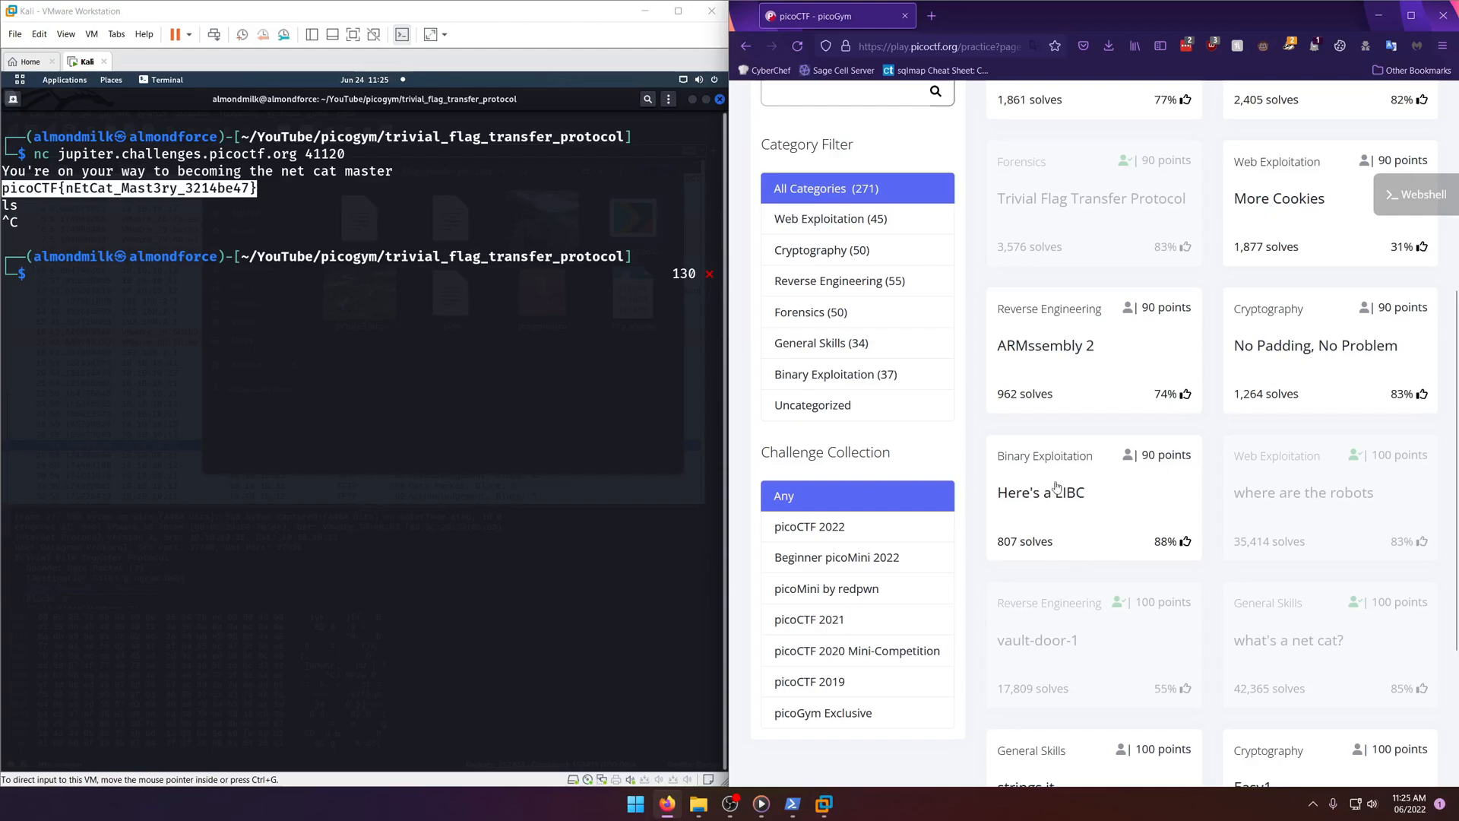
{"action": "mouse_move", "coordinate": [1164, 483]}
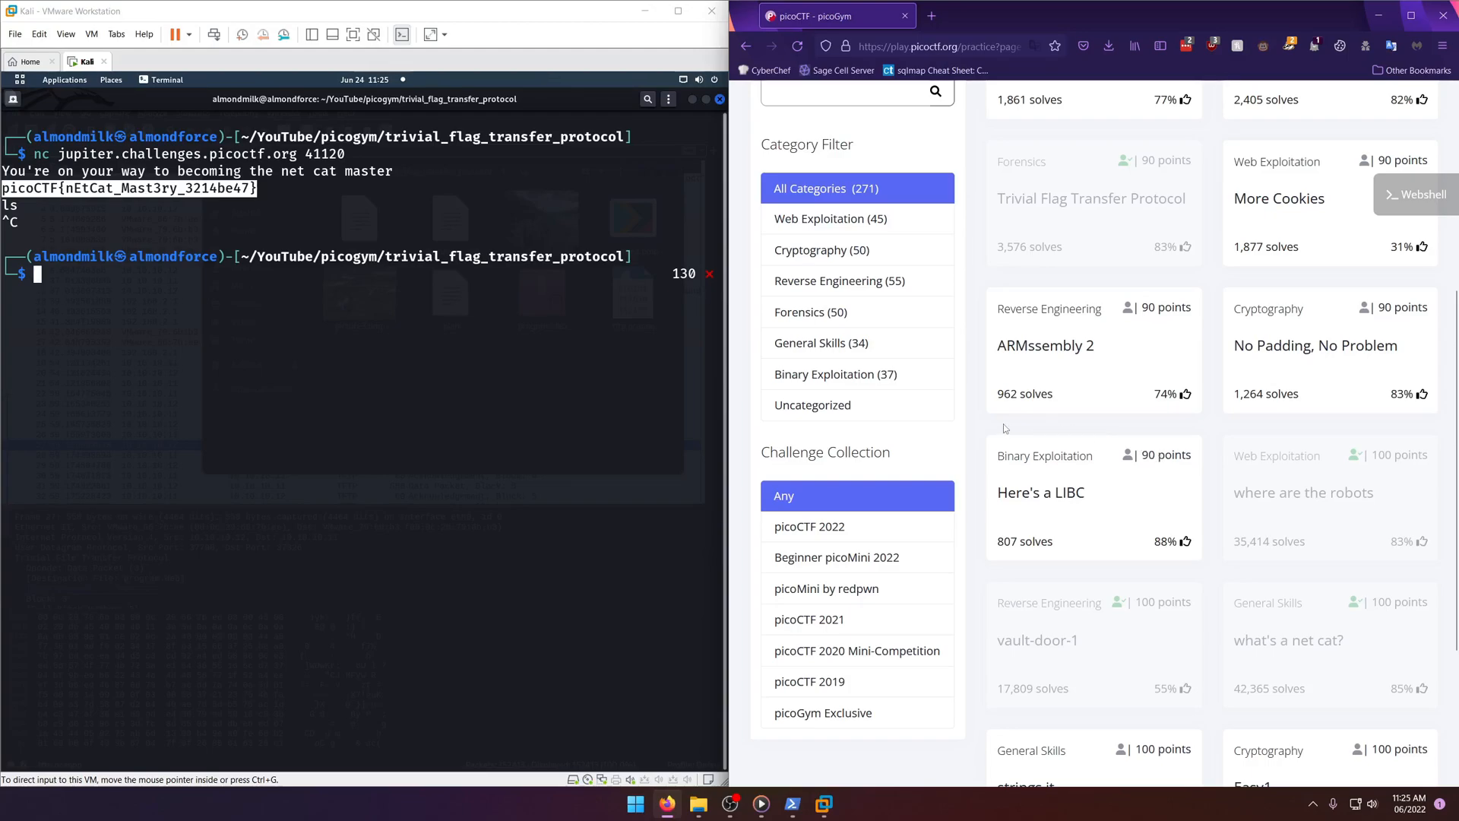
{"action": "mouse_move", "coordinate": [470, 165]}
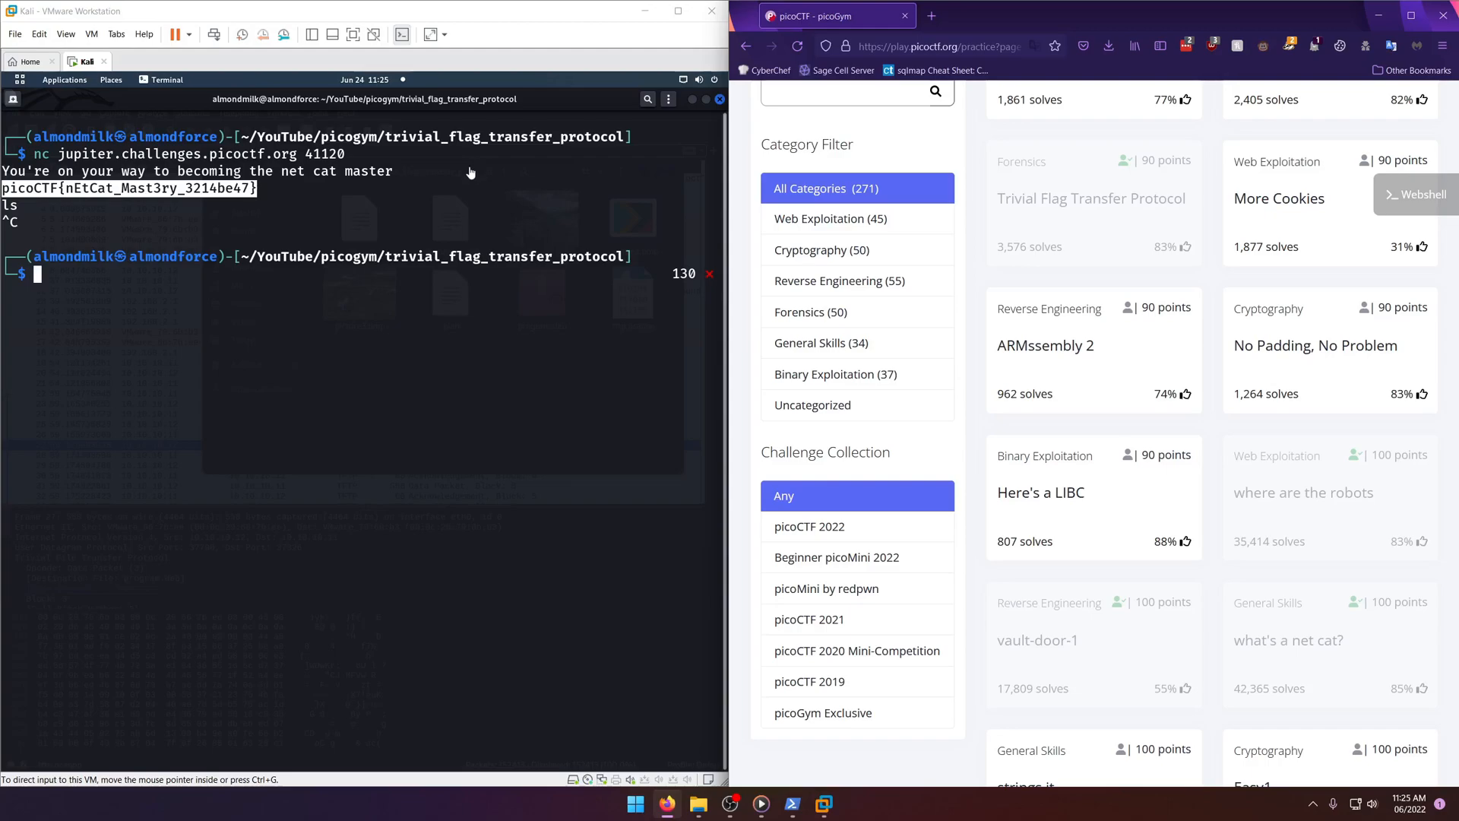
{"action": "mouse_move", "coordinate": [470, 176]}
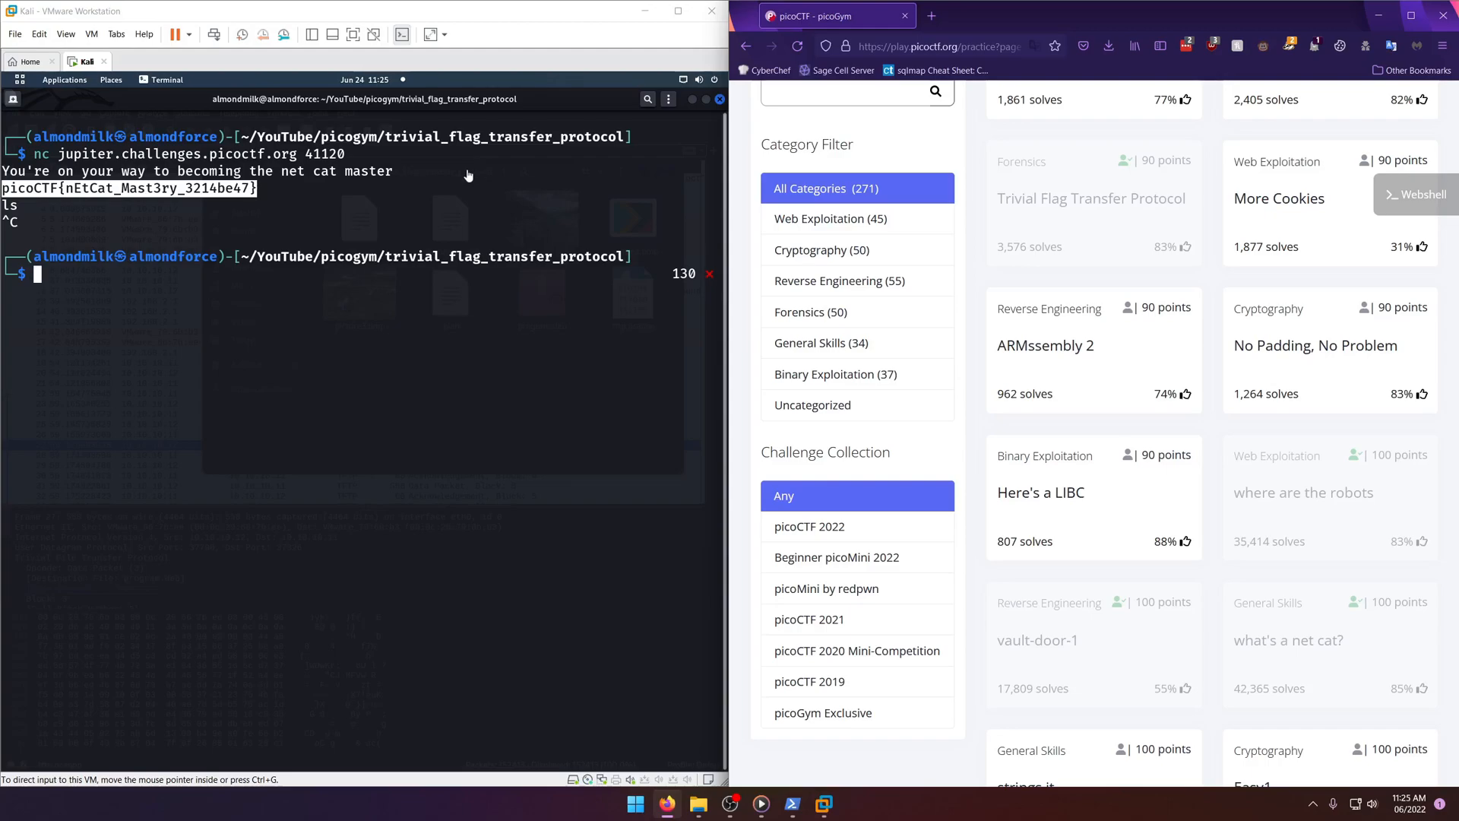